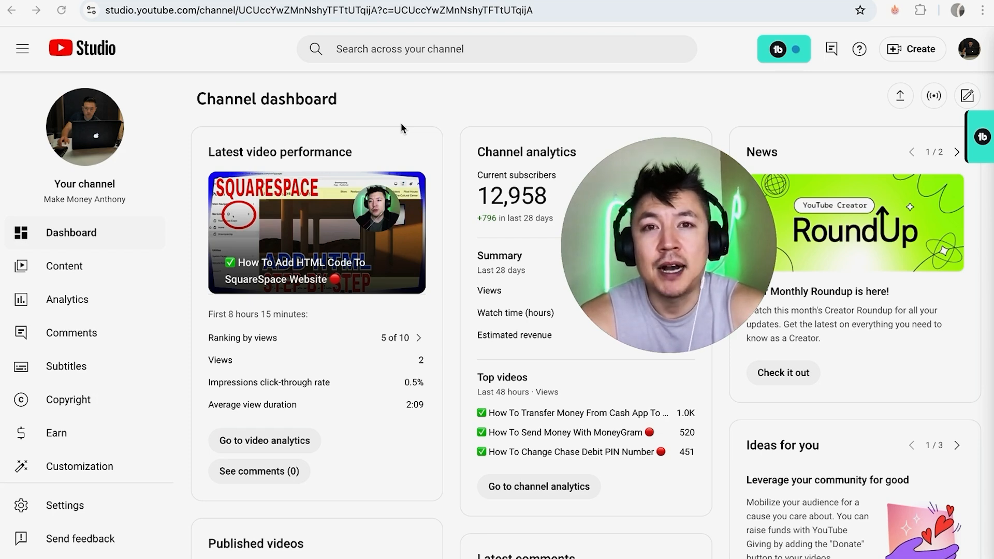
mouse_move(187, 38)
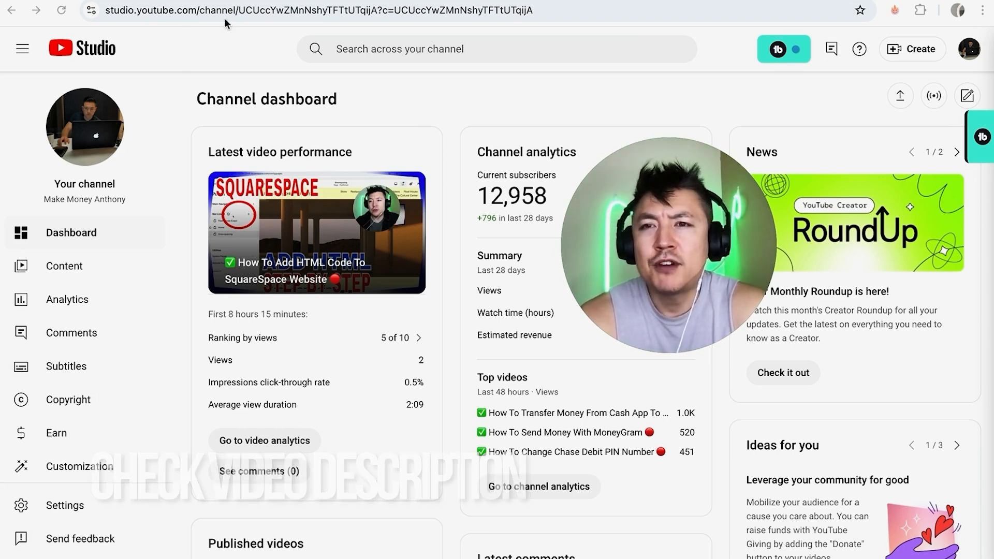
mouse_move(435, 122)
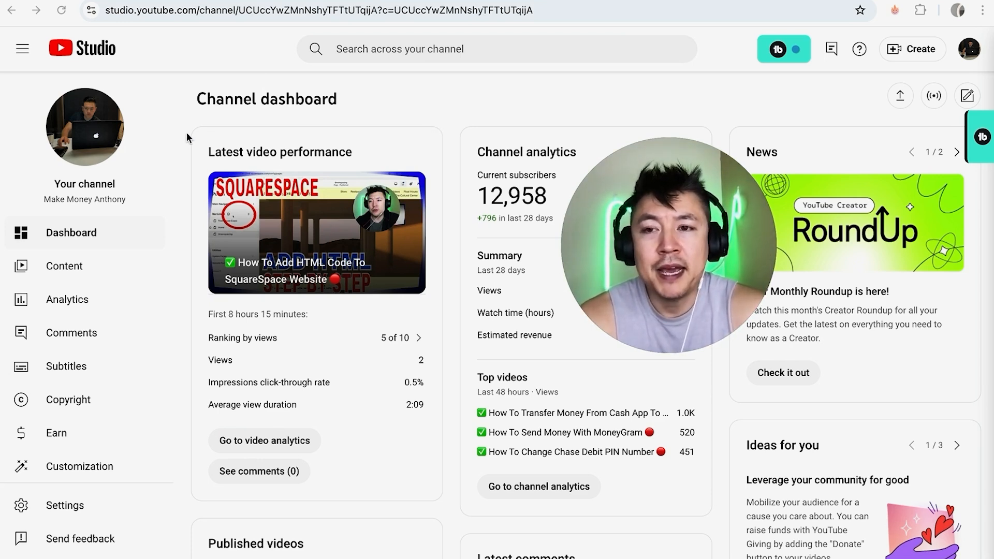
mouse_move(185, 125)
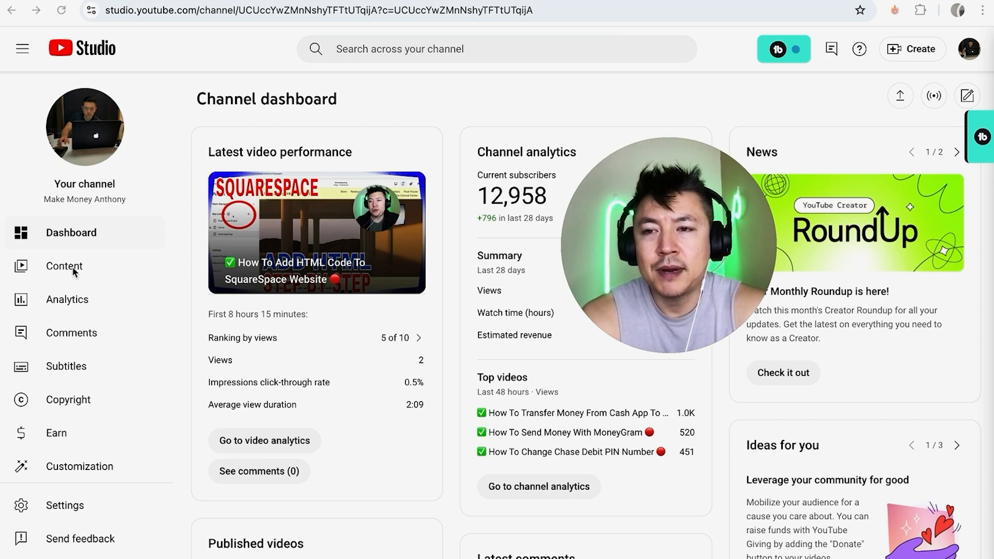
Select all videos in the channel's Content list, extending the selection to every channel video.
left_click(64, 266)
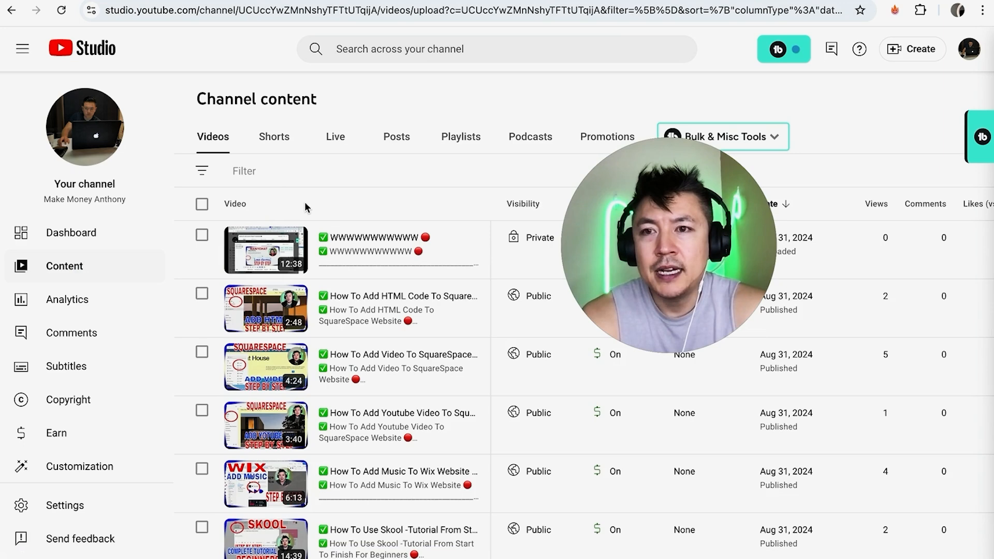
mouse_move(202, 204)
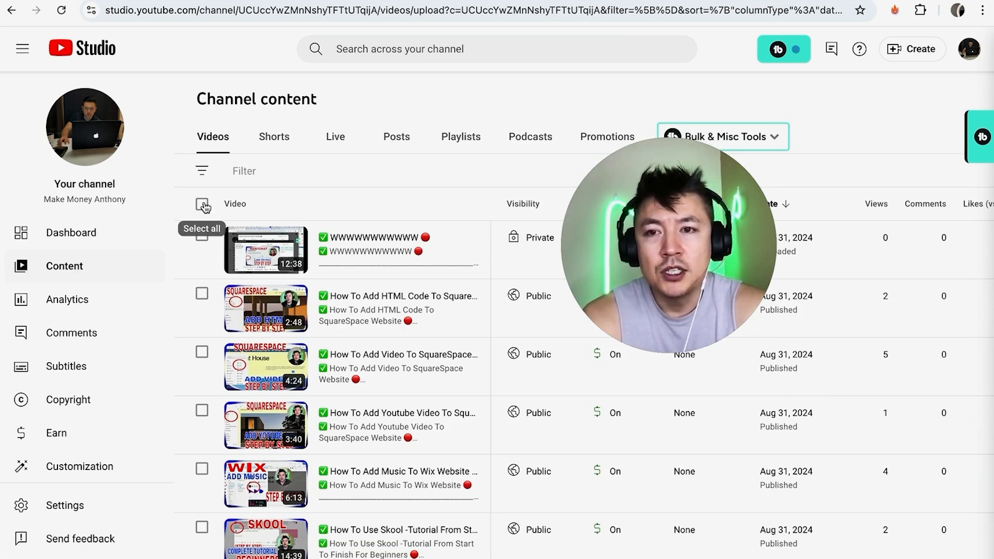
left_click(201, 205)
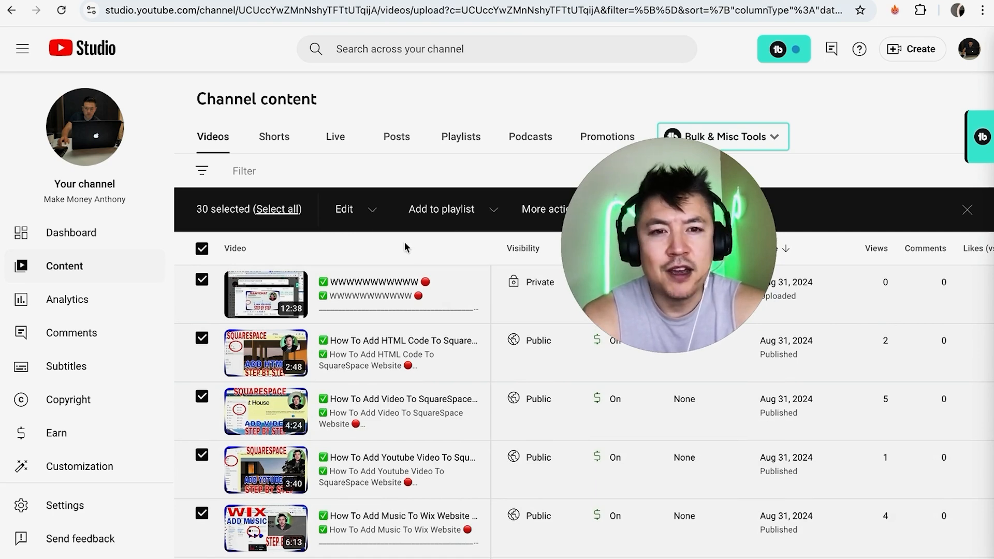
left_click(278, 209)
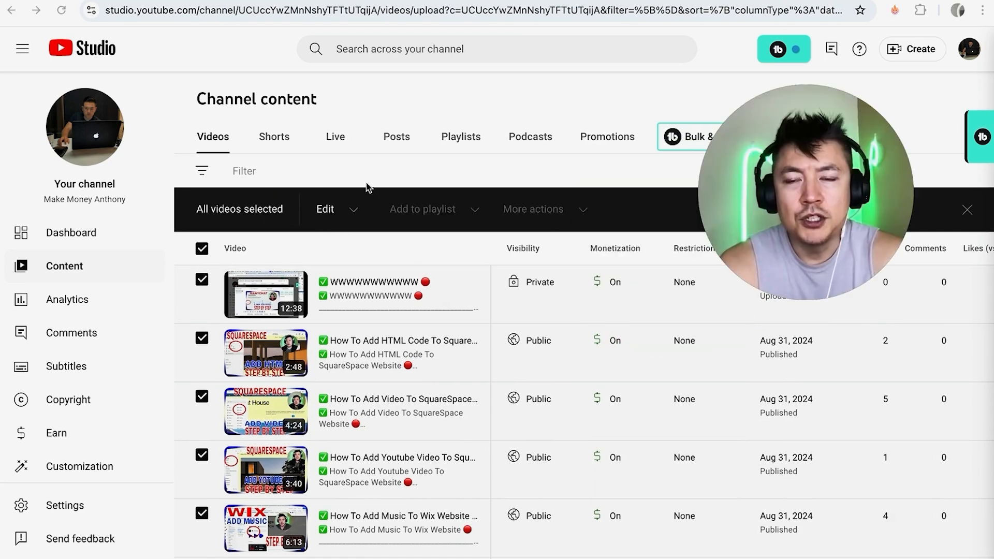
left_click(324, 209)
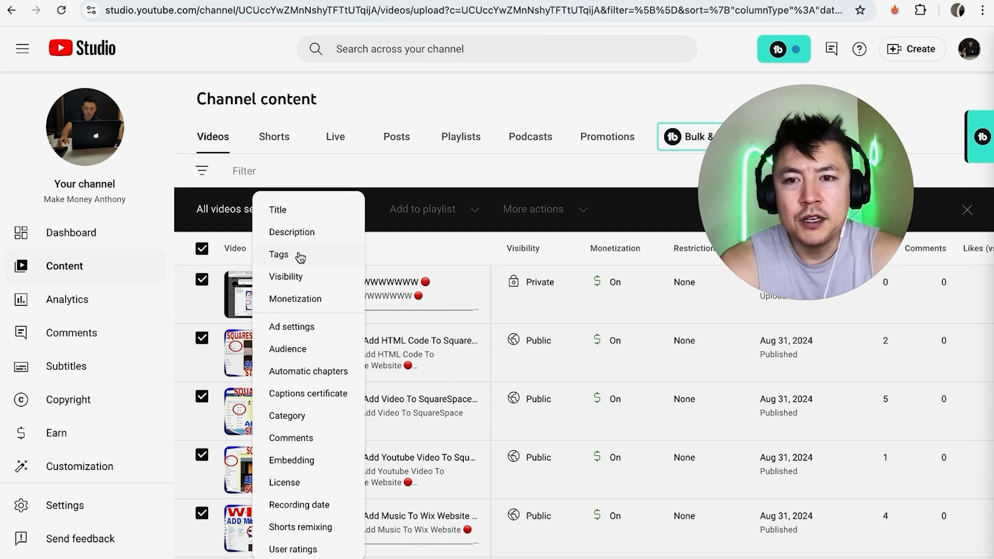
left_click(286, 277)
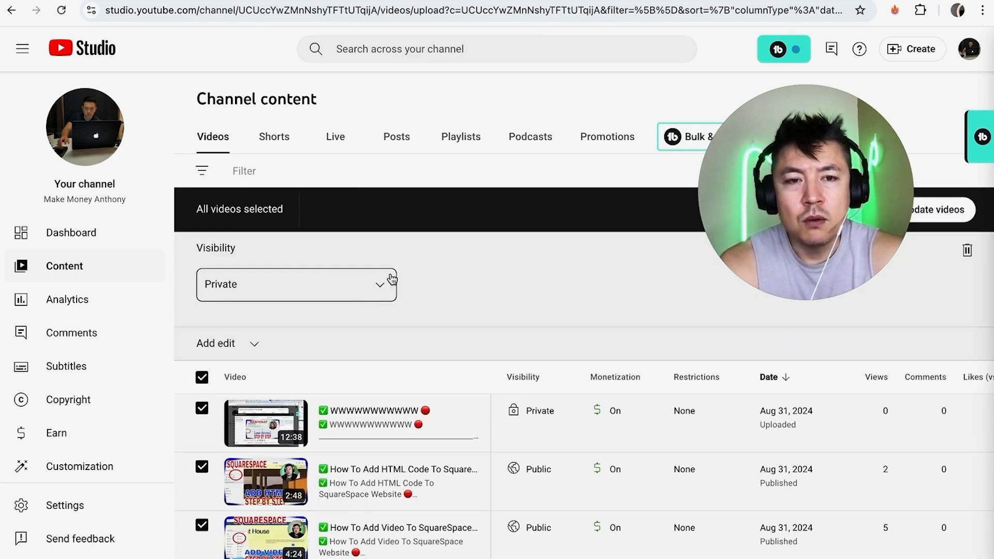
left_click(295, 283)
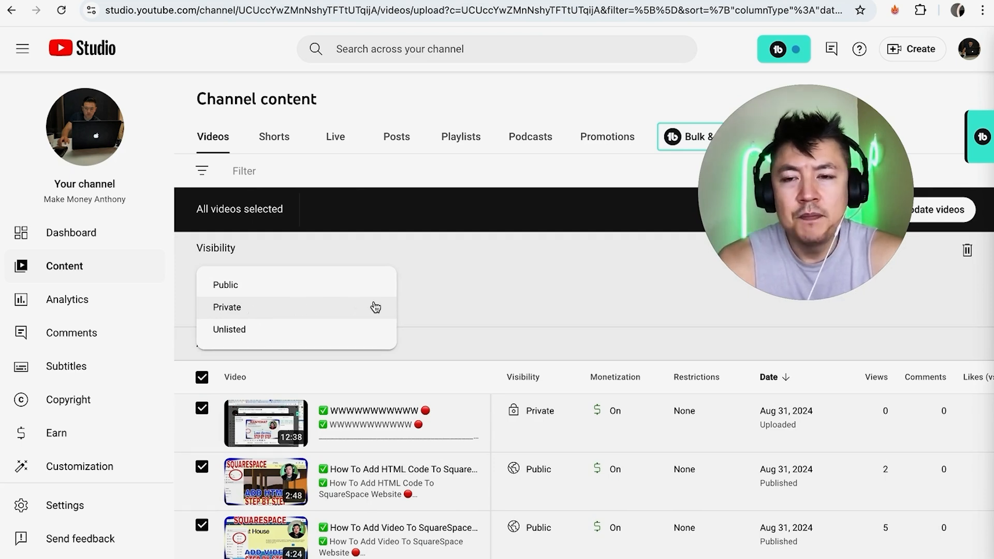
mouse_move(356, 330)
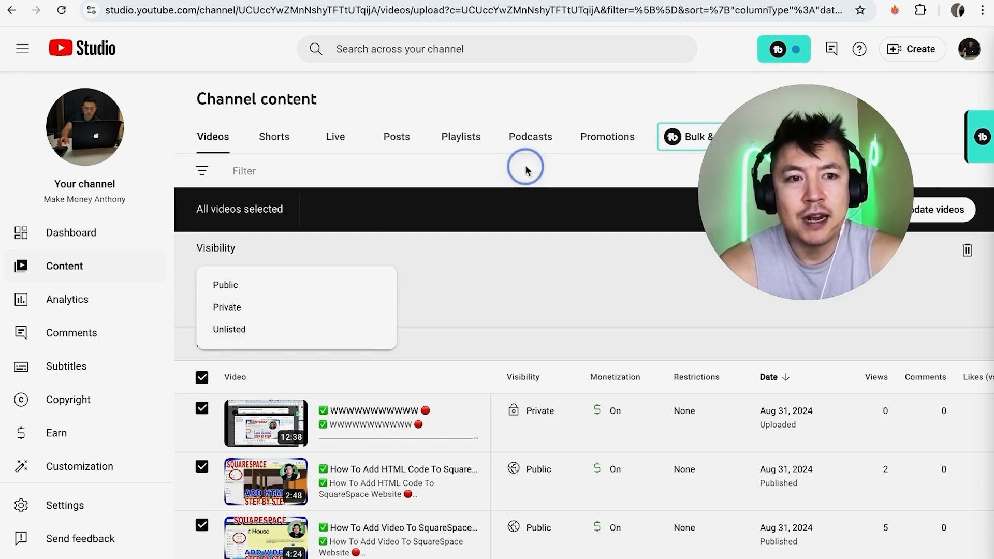
left_click(226, 307)
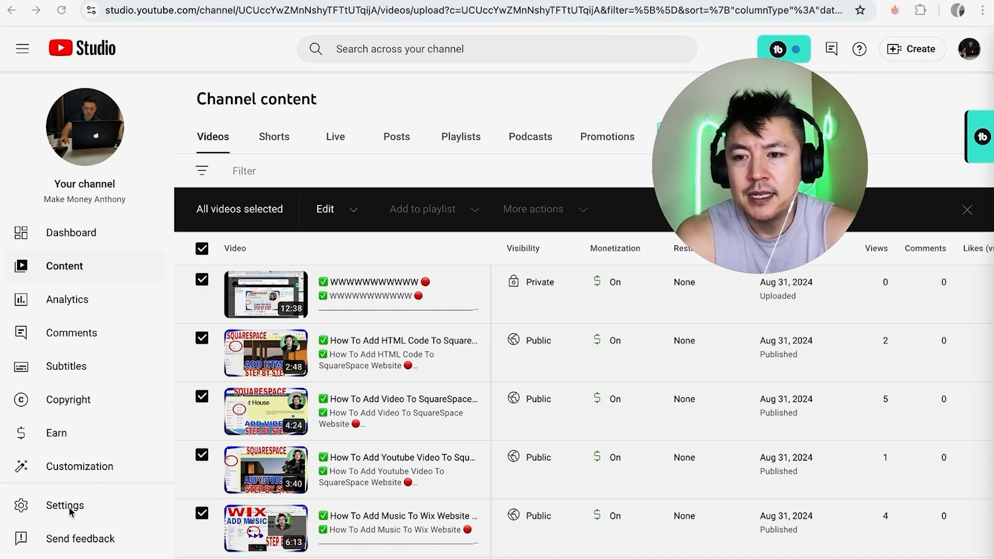
Reach 'Manage YouTube account' through the channel Settings' Advanced settings tab.
left_click(64, 505)
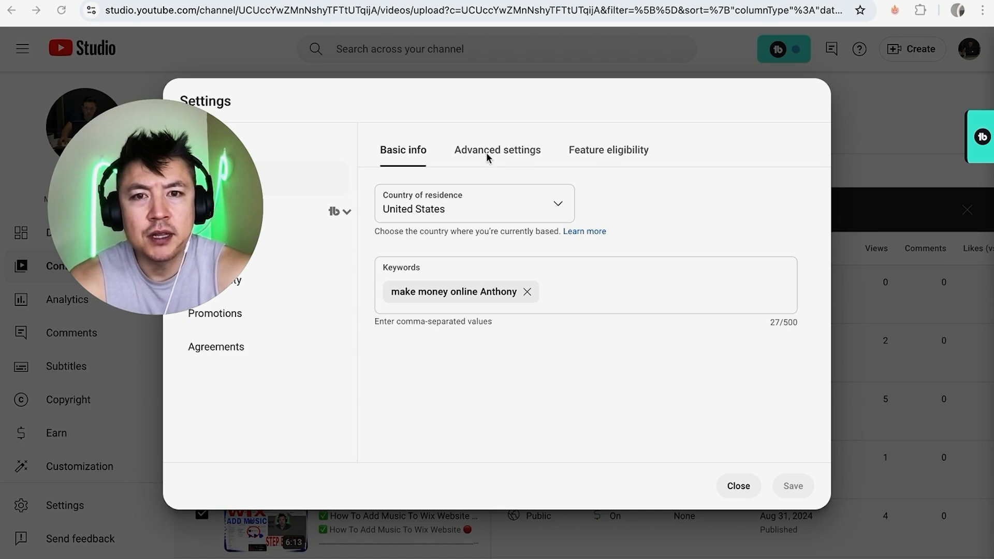
left_click(496, 149)
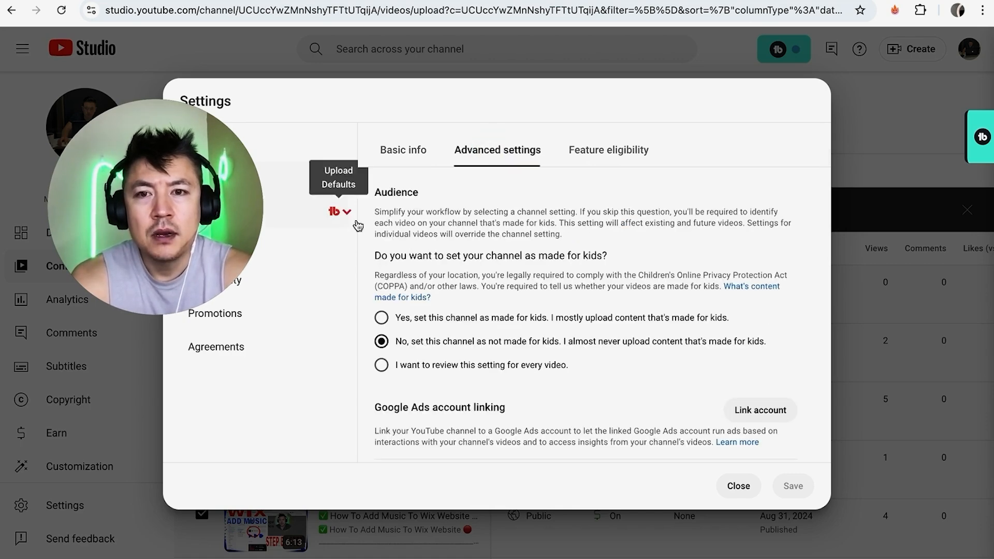
mouse_move(539, 325)
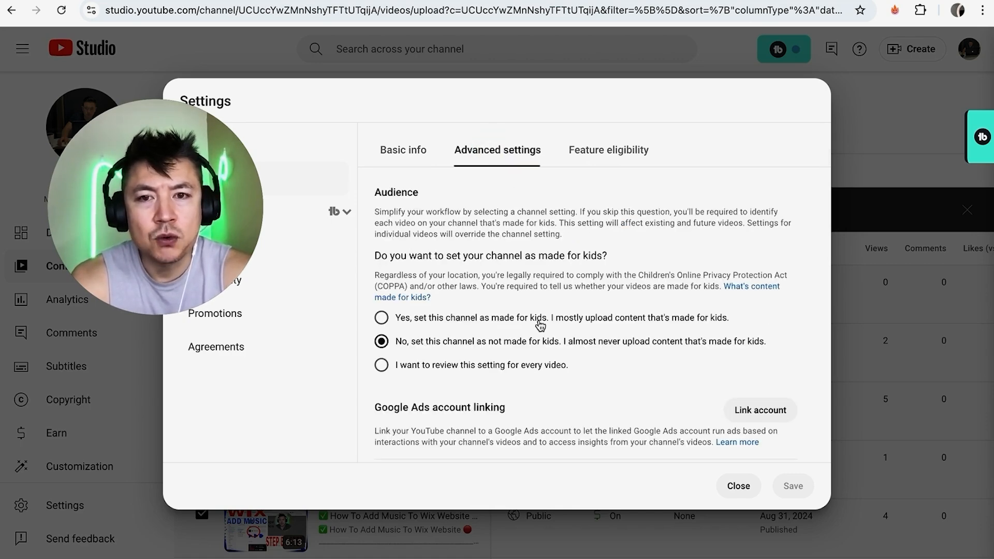
scroll("down", 3)
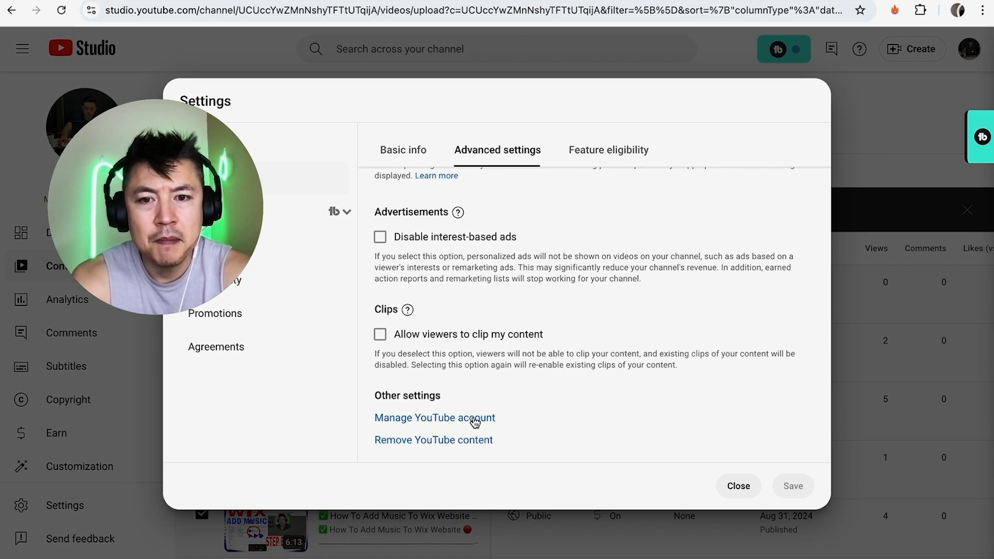
left_click(435, 417)
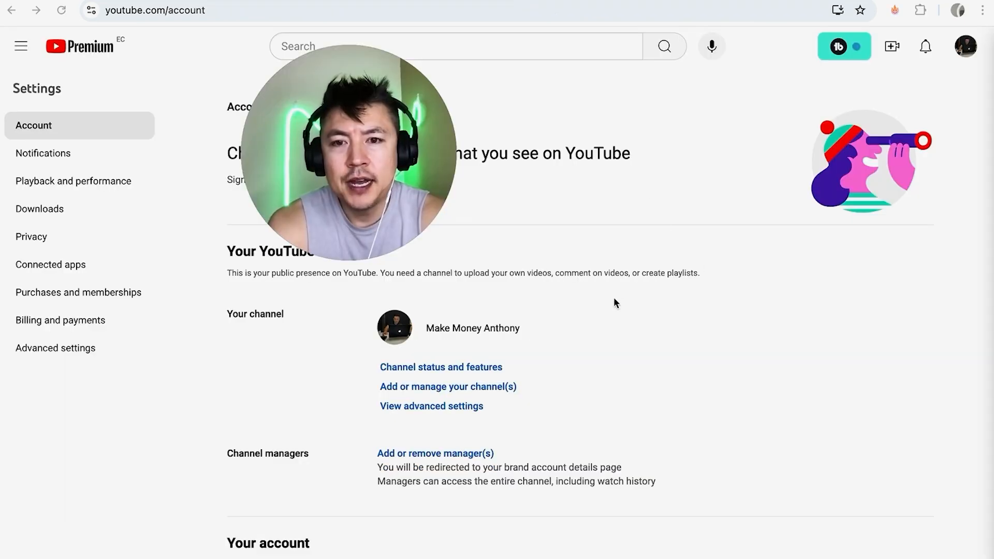
mouse_move(493, 341)
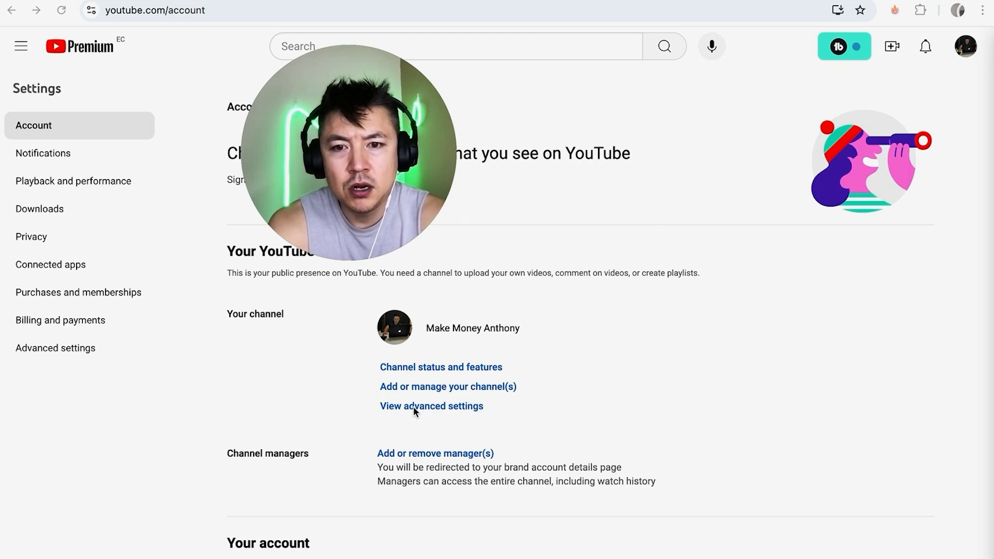
Start 'Delete channel' from the advanced account settings, landing on Remove YouTube content.
left_click(430, 405)
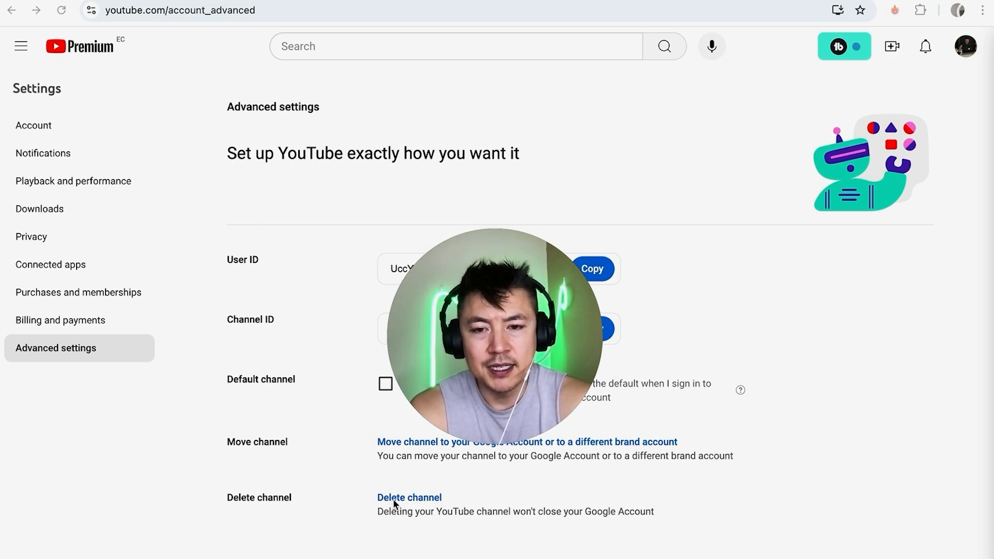
mouse_move(360, 490)
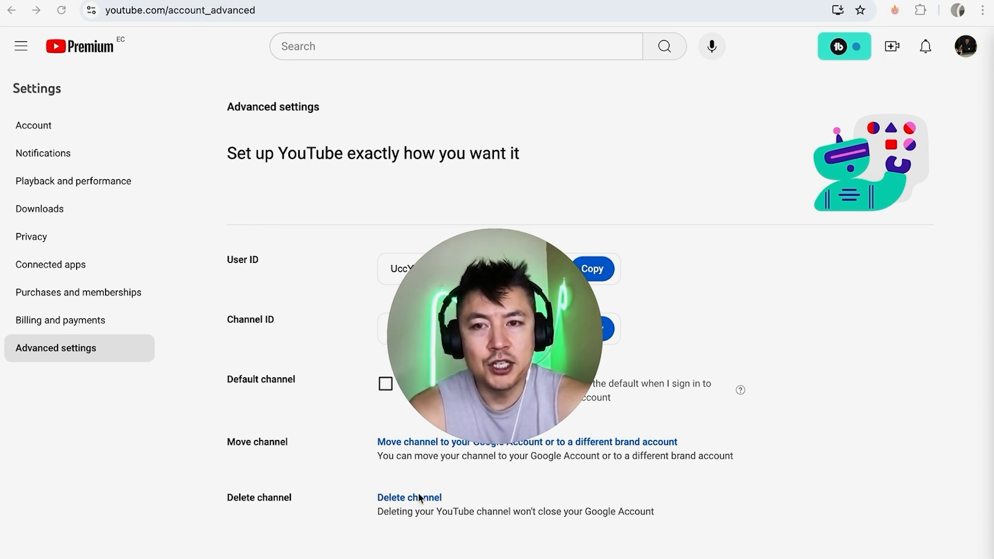
left_click(408, 497)
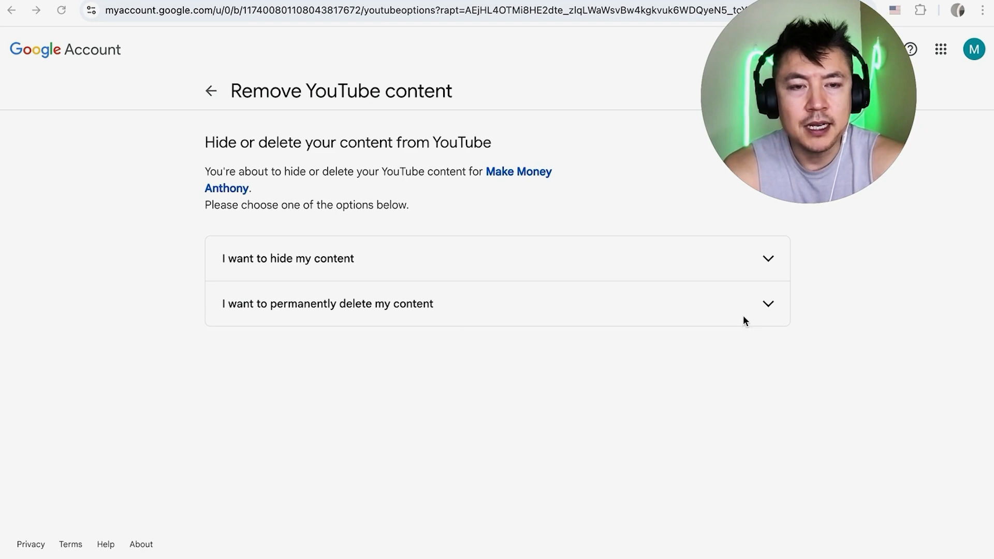
mouse_move(745, 262)
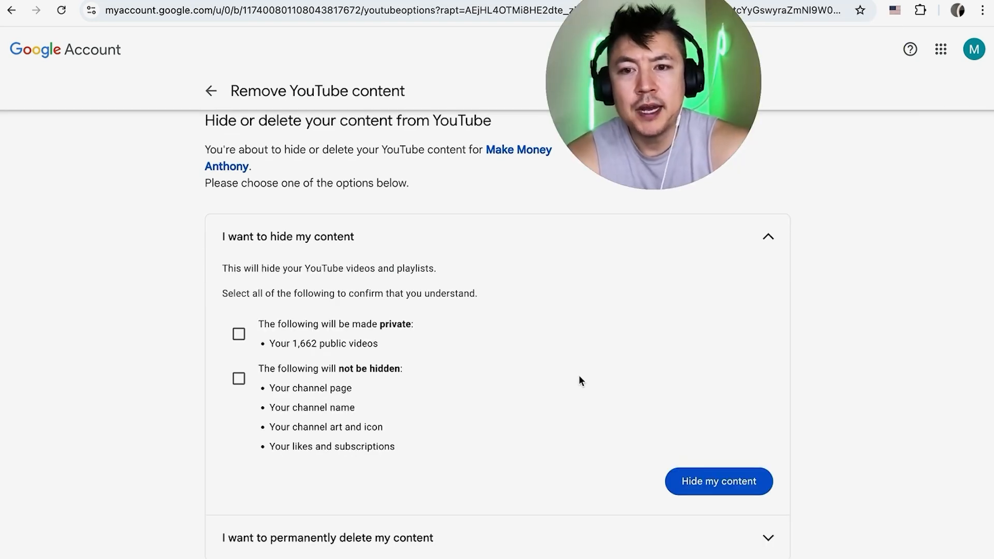
Reveal the two confirmation checkboxes under 'I want to hide my content' (1,662 videos to go private).
scroll("down", 3)
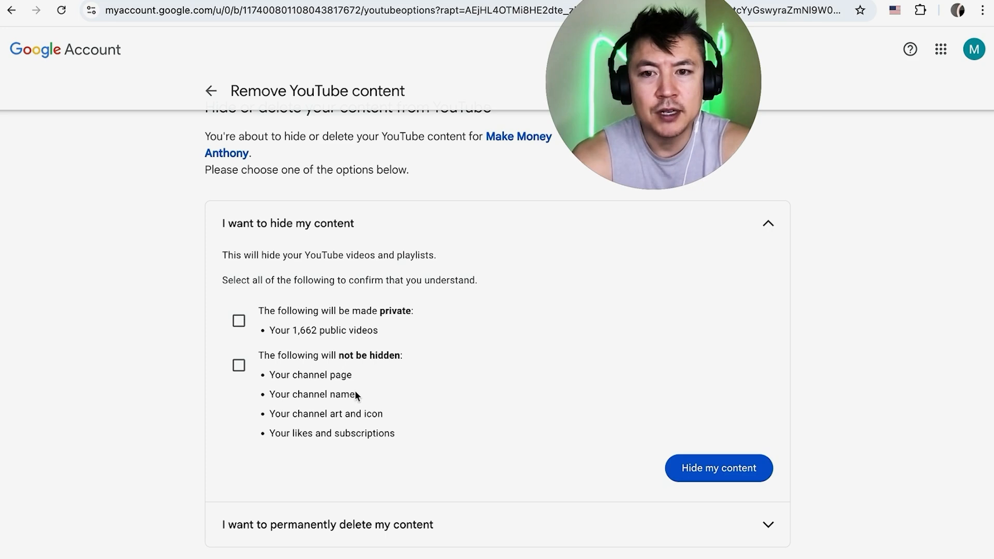
mouse_move(393, 429)
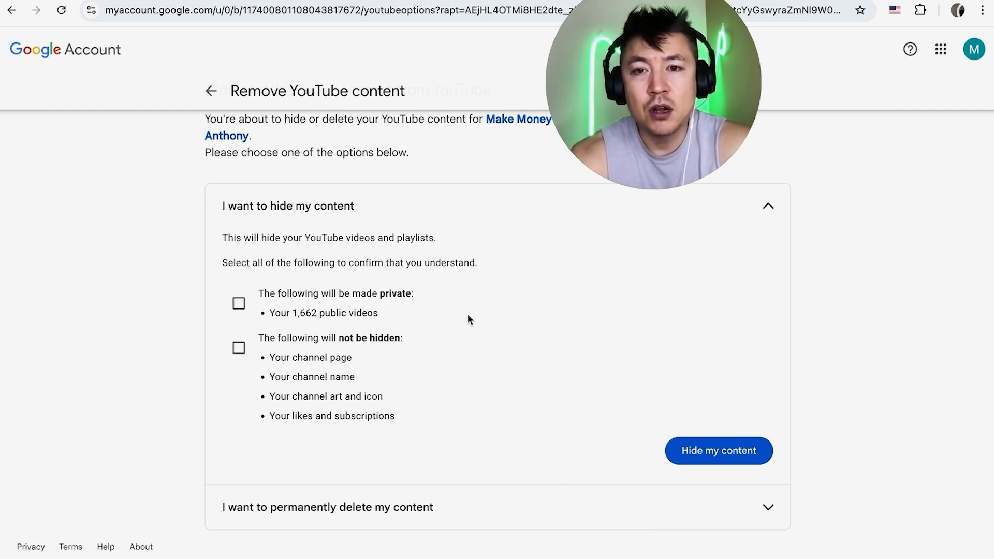
mouse_move(218, 362)
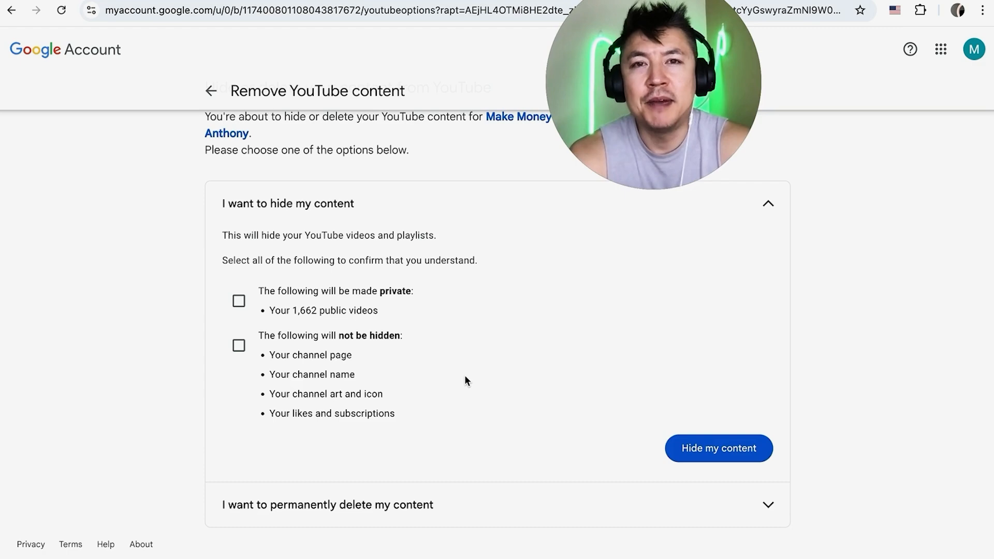
mouse_move(532, 370)
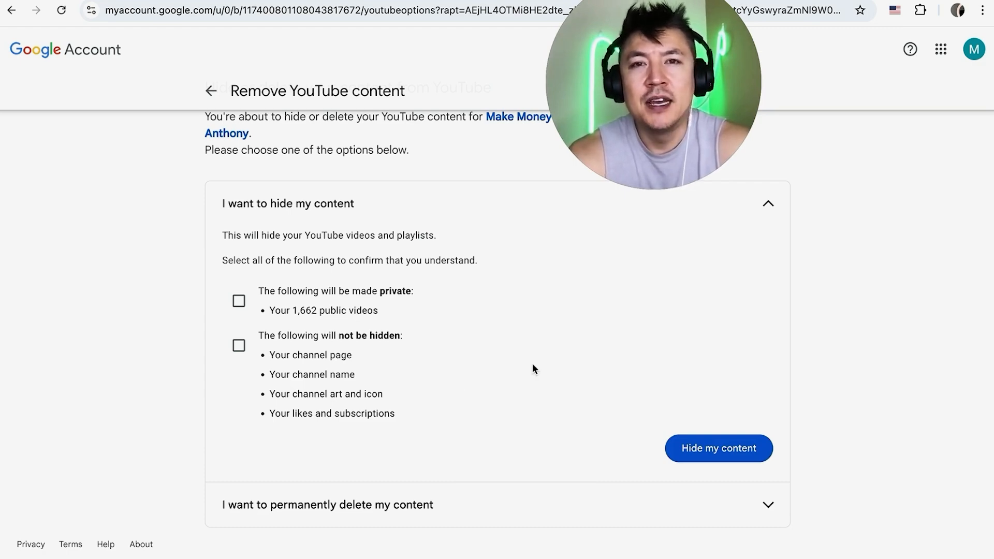